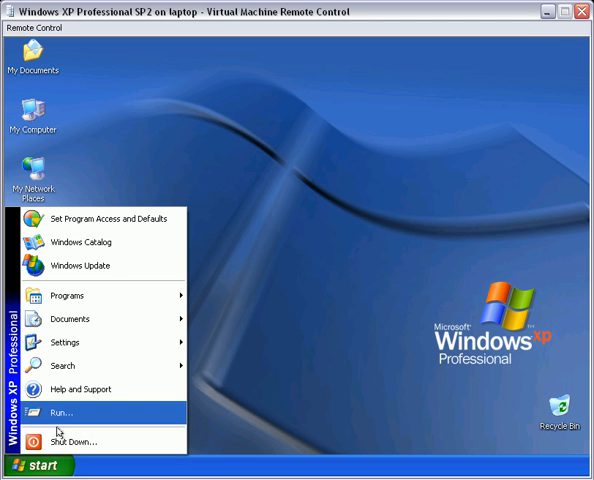
mouse_move(70, 320)
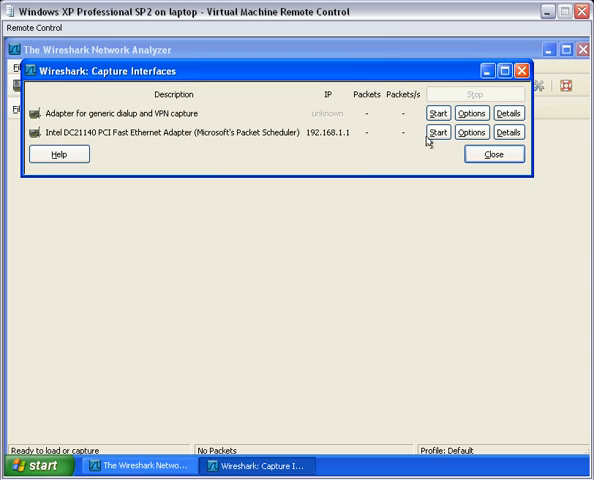
Start a live capture on the Intel DC21140 PCI Fast Ethernet Adapter
left_click(462, 132)
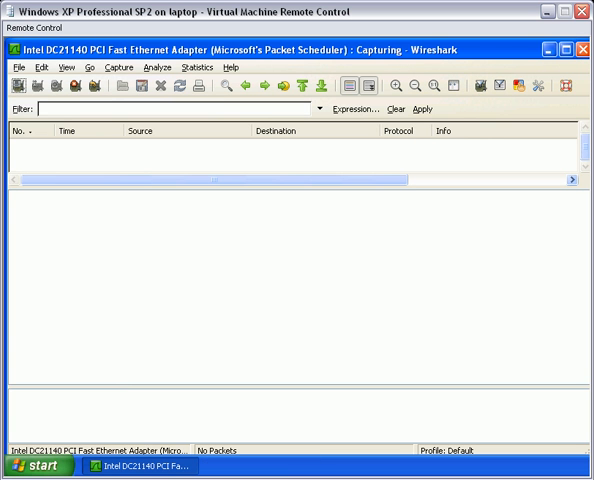
left_click(32, 466)
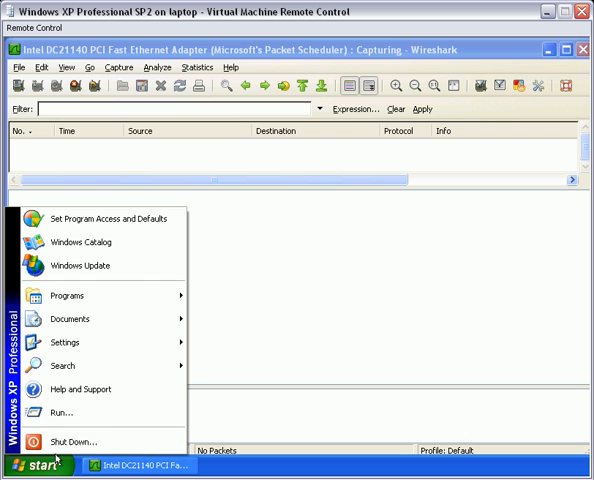
mouse_move(62, 364)
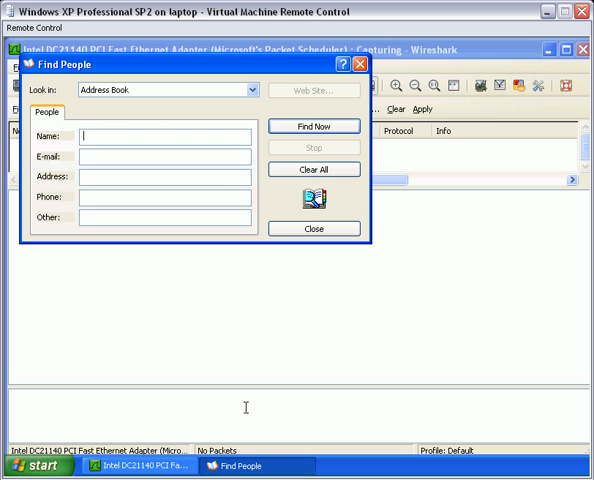
mouse_move(258, 120)
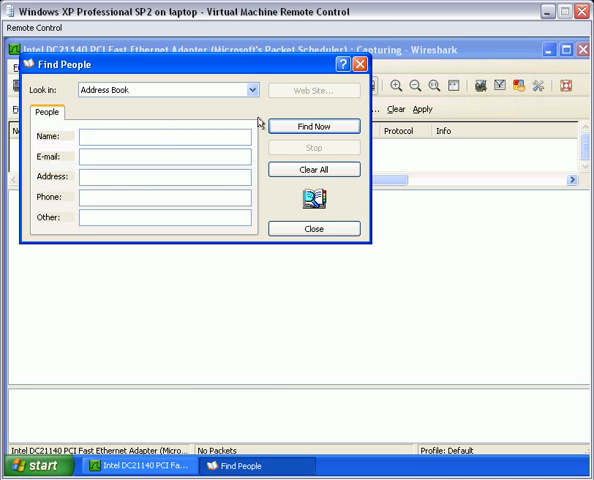
left_click(248, 88)
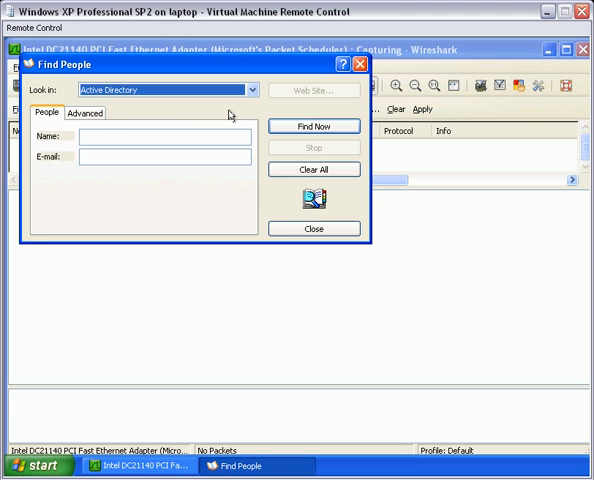
type("d")
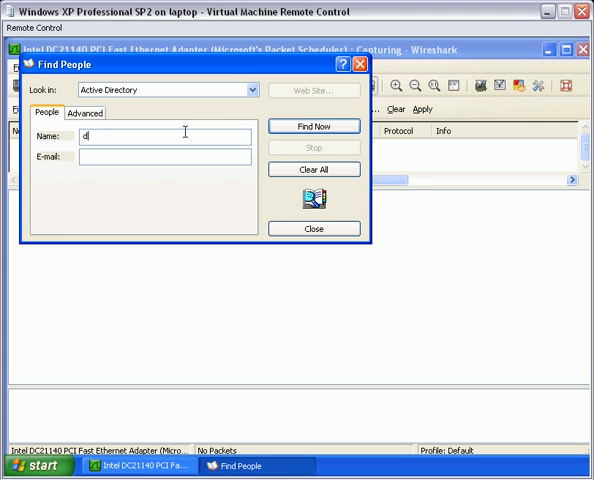
type("baker")
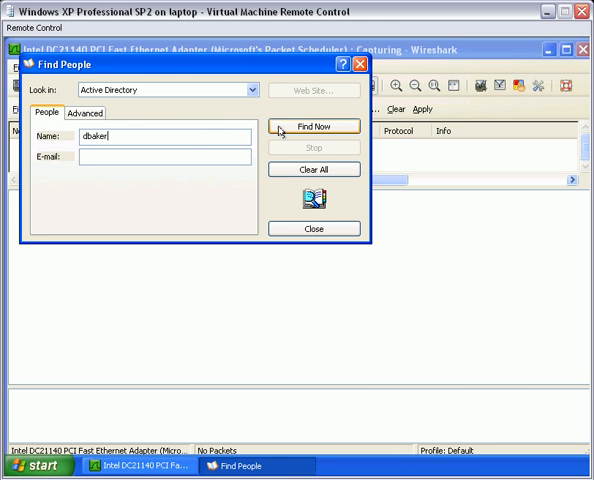
left_click(314, 126)
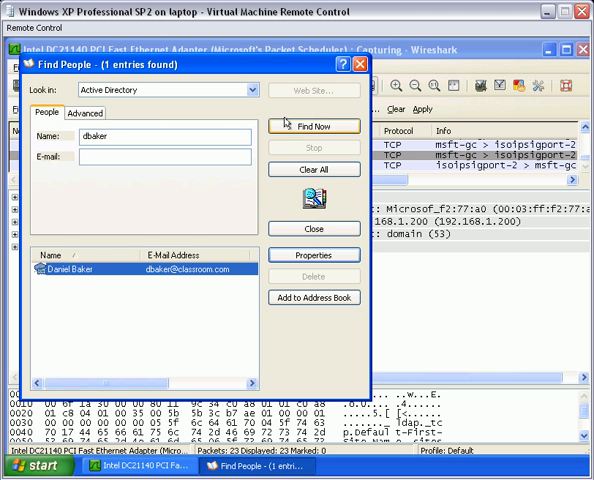
Stop the capture, keeping the 23 LDAP and SASL GSS-API packets with 192.168.1.1 listed
left_click(312, 228)
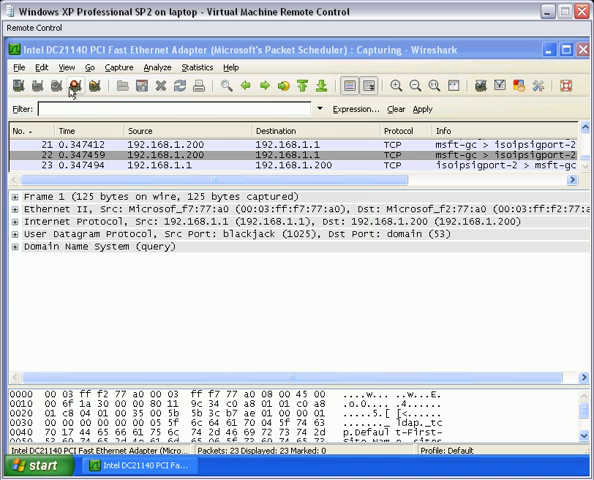
left_click(72, 84)
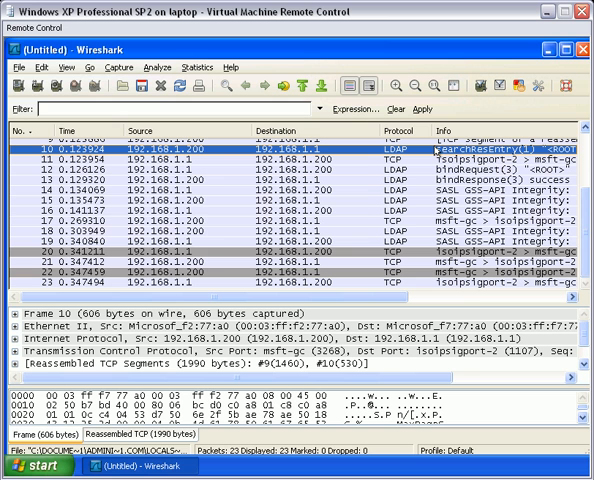
left_click(40, 68)
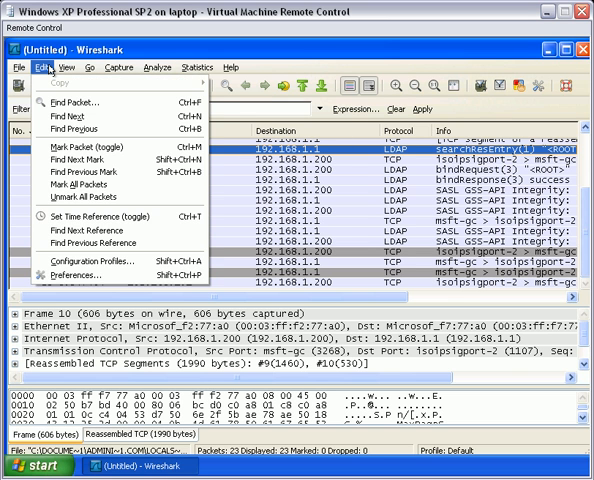
Select frame 10 and browse its reassembled LDAP protocol details in the packet tree
left_click(90, 68)
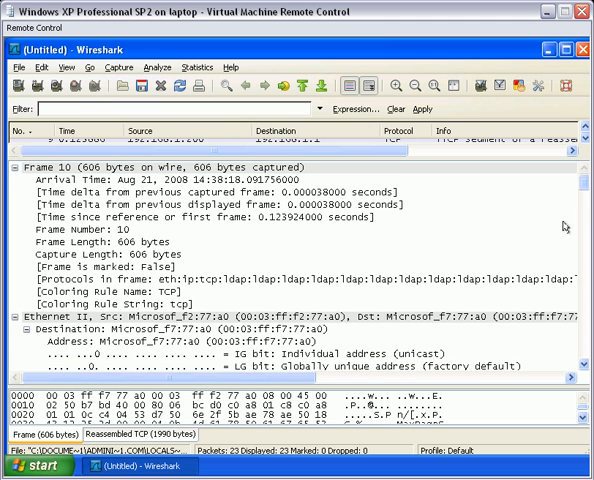
scroll("down", 3)
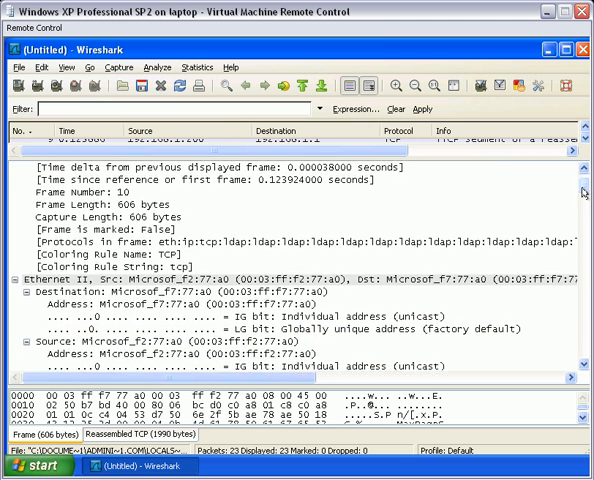
scroll("down", 3)
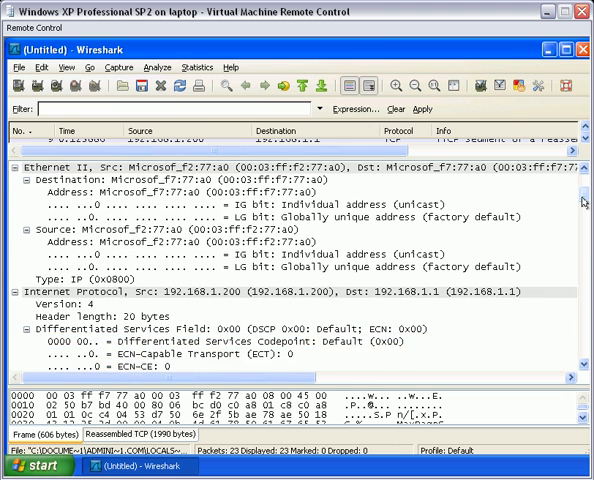
scroll("down", 3)
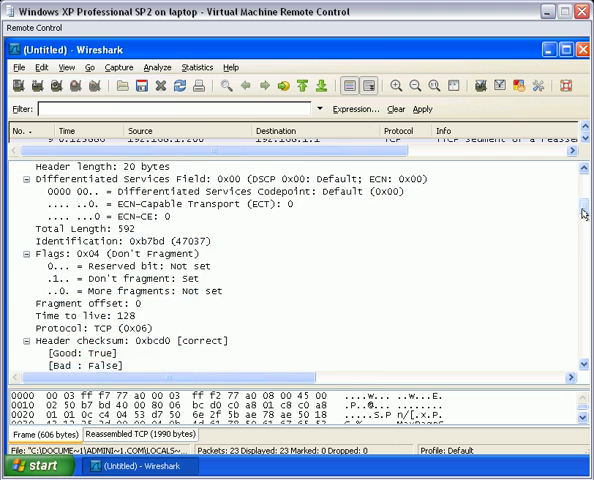
scroll("down", 3)
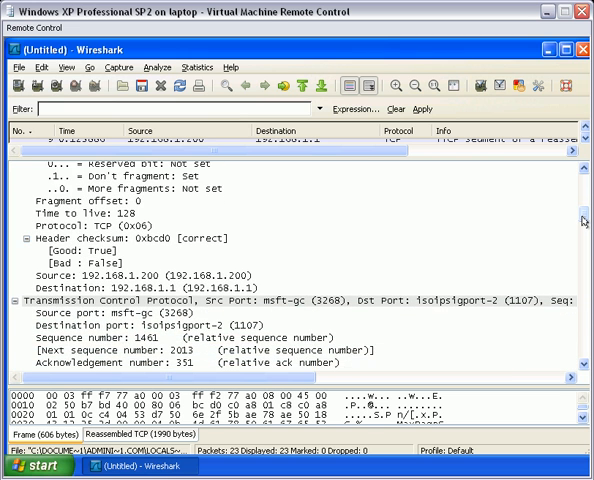
scroll("down", 3)
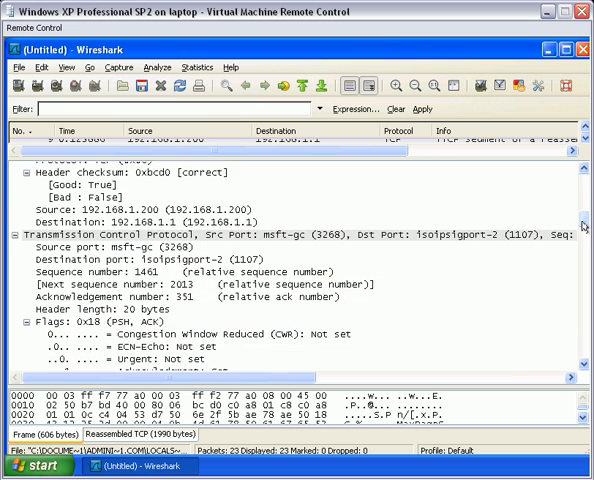
scroll("down", 3)
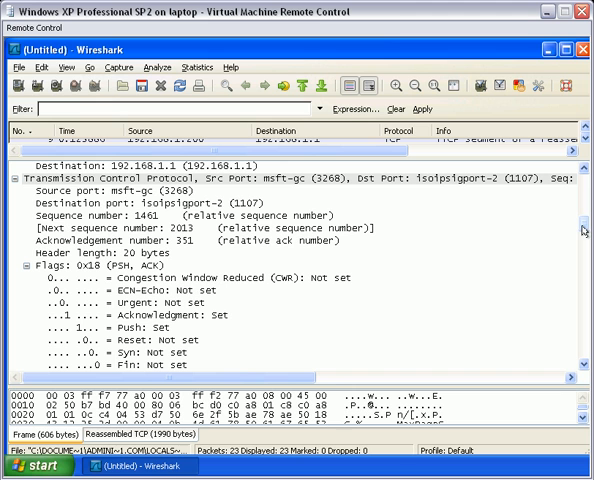
Highlight the Destination port field and continue down to the classroom.com naming contexts
left_click(150, 200)
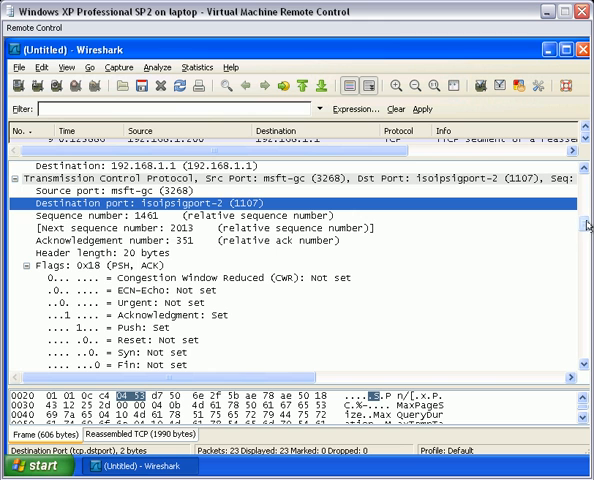
scroll("down", 3)
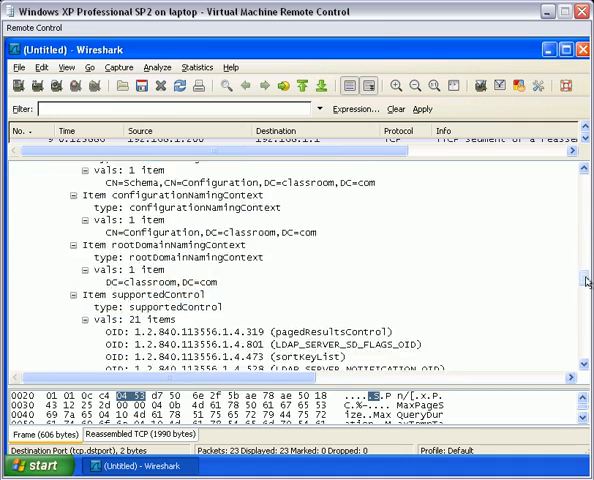
scroll("down", 3)
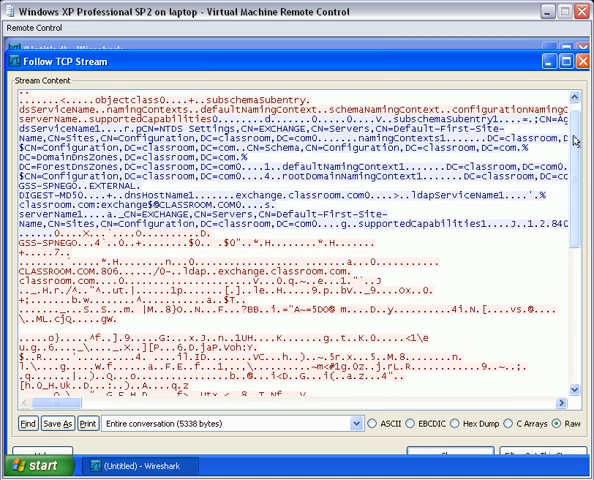
Scroll the Follow TCP Stream content to the mail, homePostalAddress attributes and the Users container DN
scroll("down", 3)
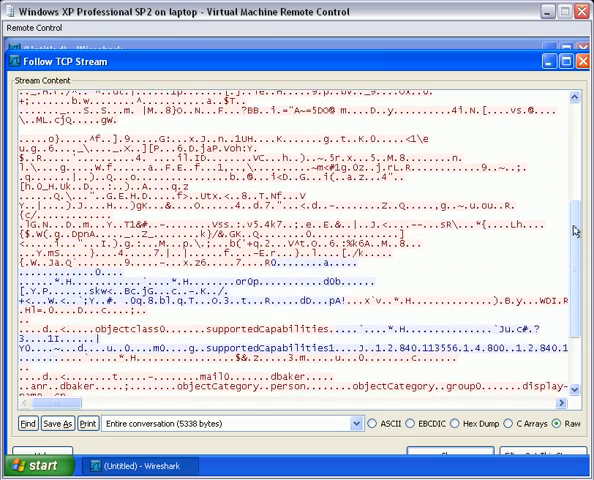
scroll("down", 3)
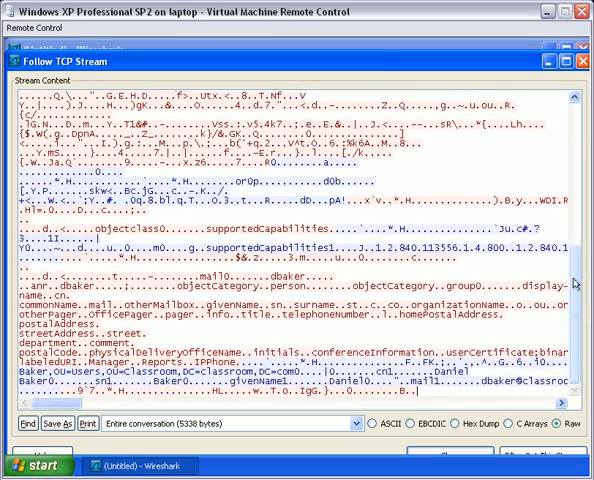
mouse_move(576, 320)
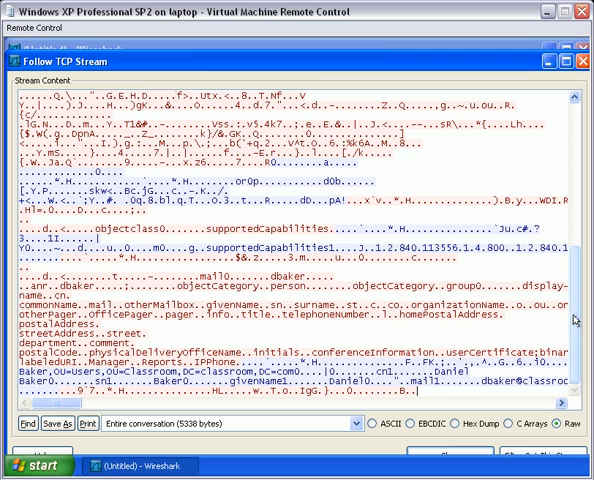